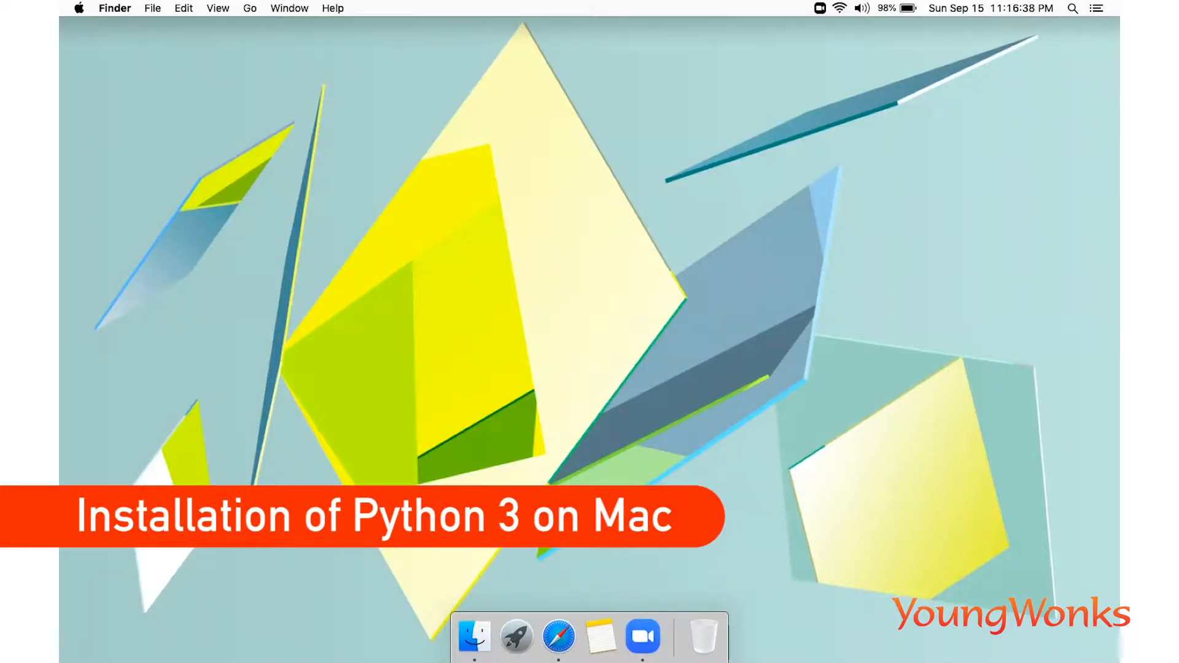
# - Launch Safari from Spotlight by searching 'safari'
pyautogui.write('safari')
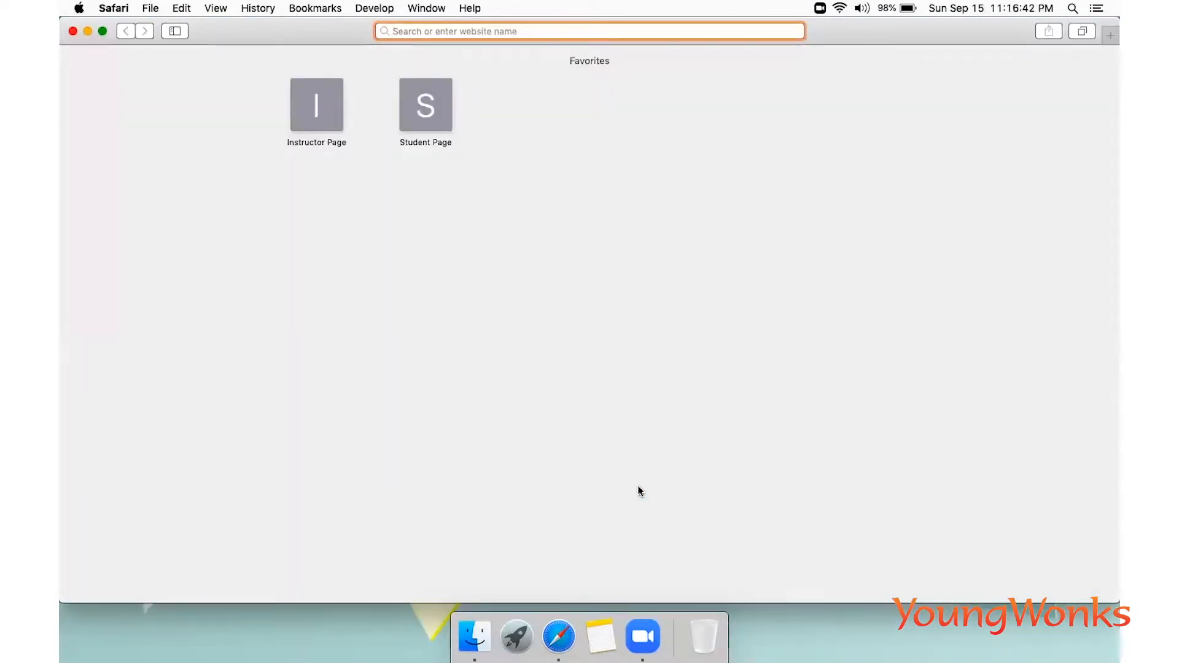
# - Search 'download python' and go to the official python.org downloads page
pyautogui.write('download python')
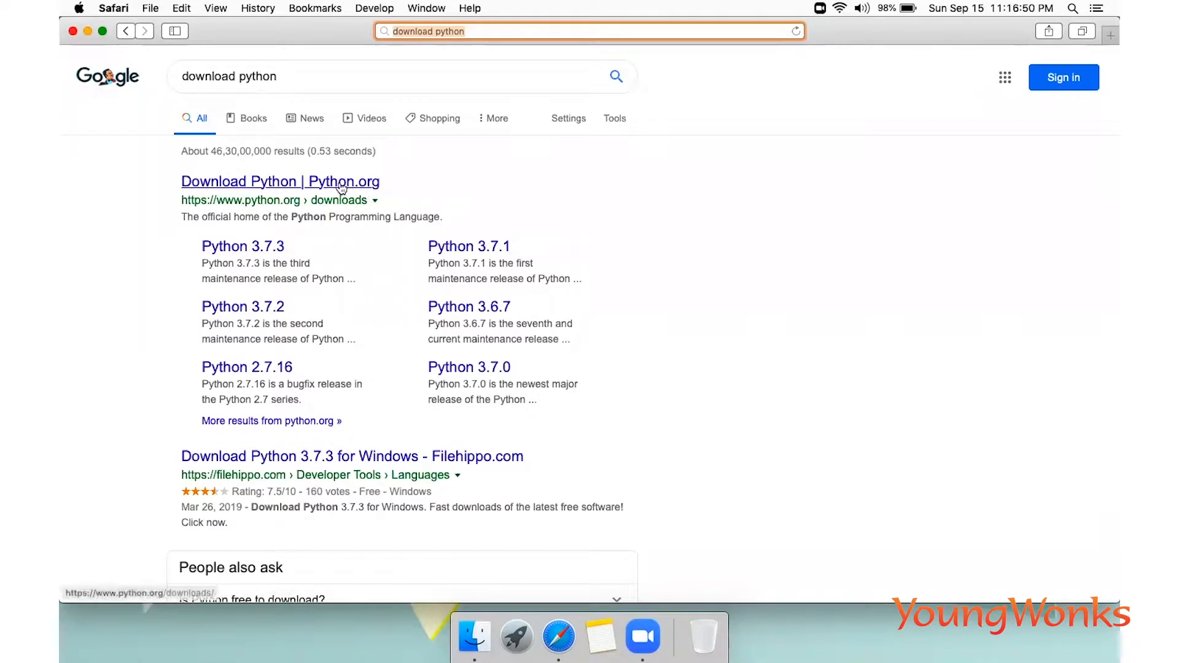
pyautogui.click(279, 182)
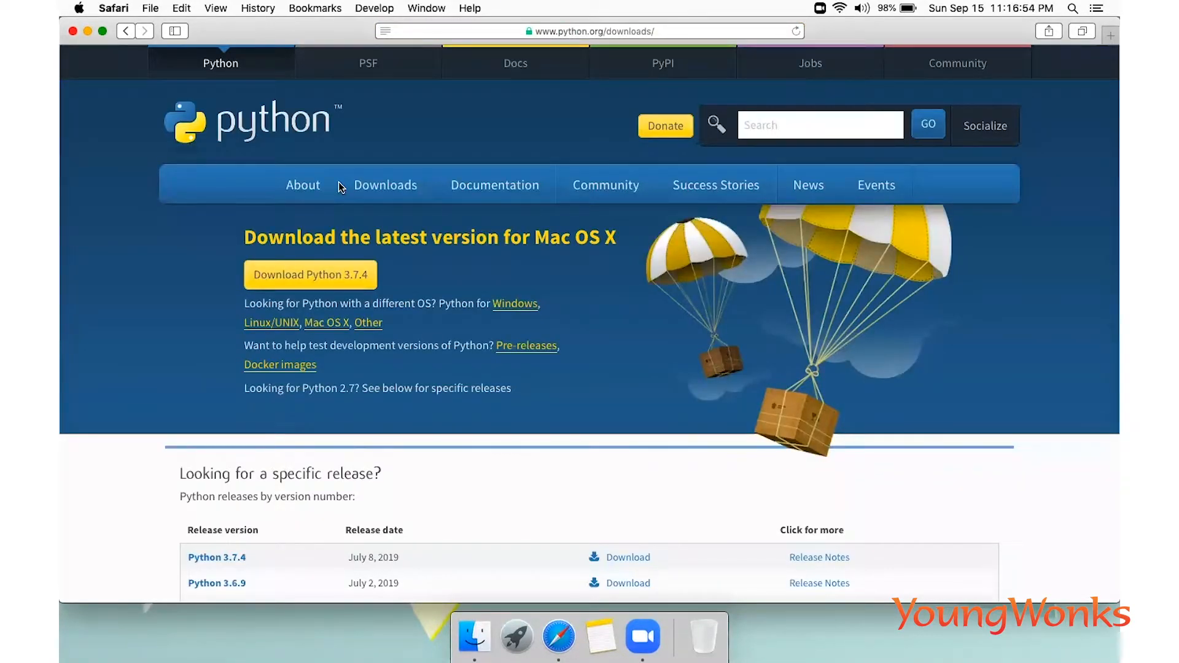
pyautogui.moveTo(309, 274)
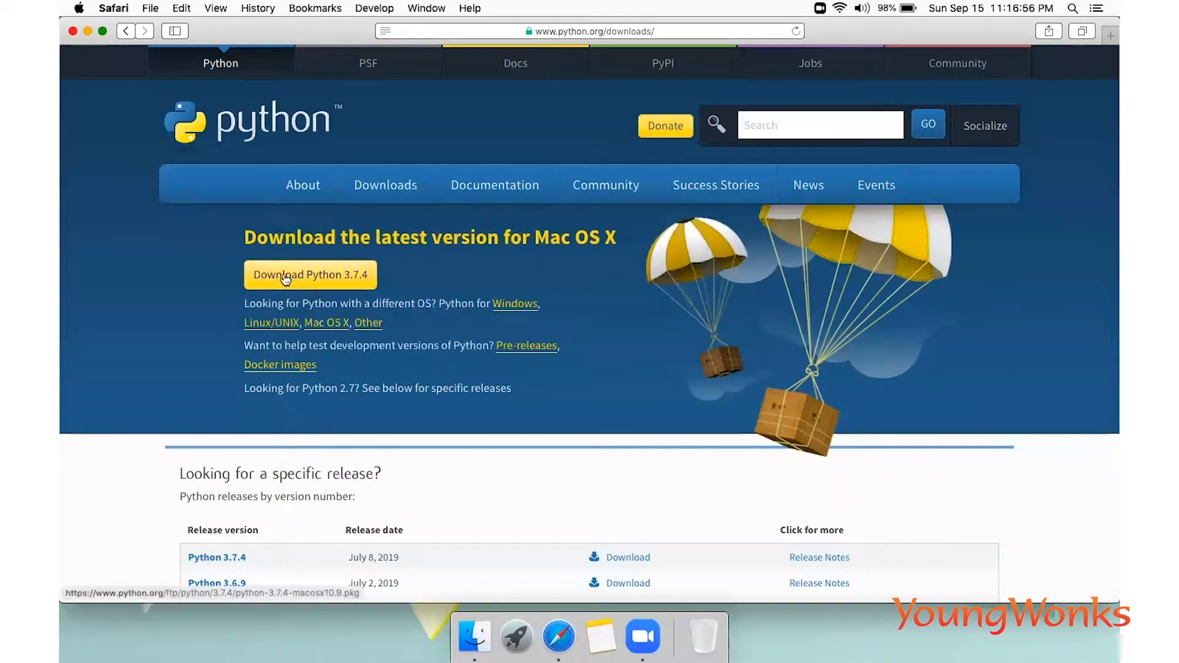
pyautogui.moveTo(300, 280)
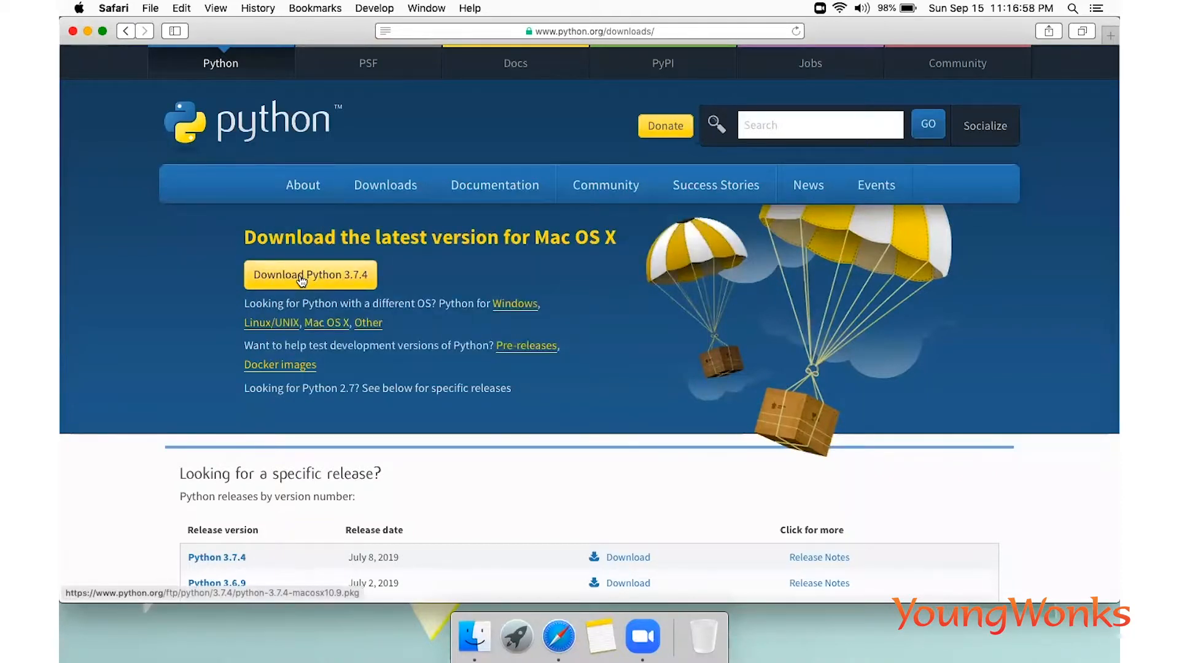
# - Download the Python 3.7.4 macOS installer (python-3.7.4-macosx10.9.pkg) and show the downloads list
pyautogui.click(309, 274)
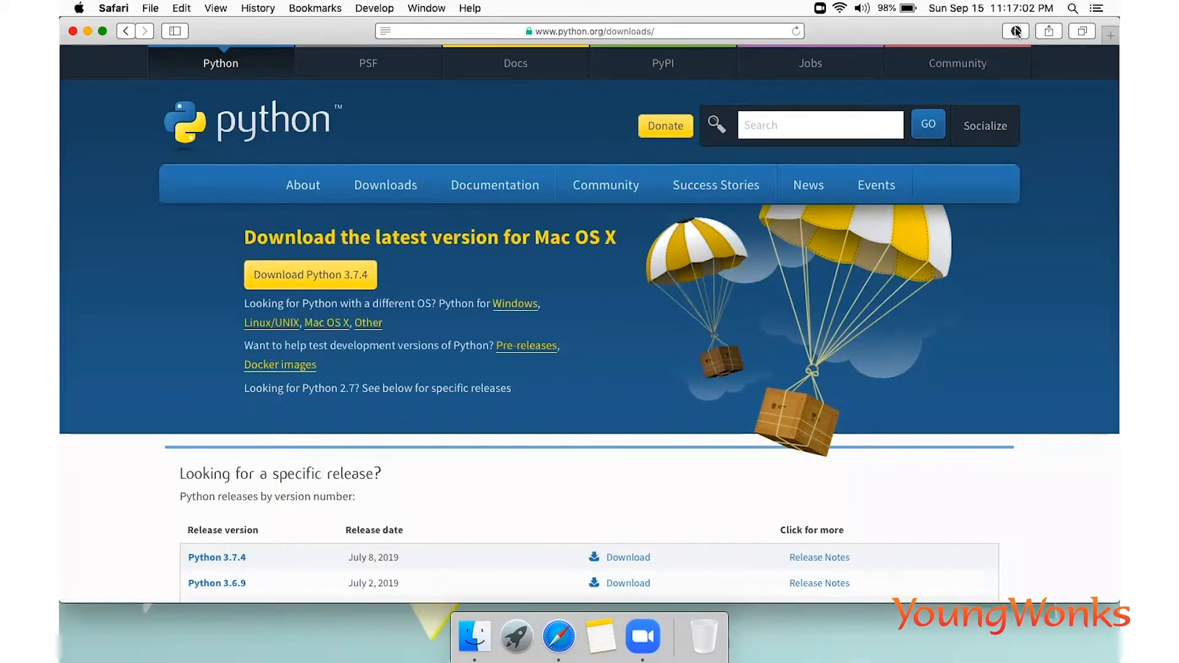
pyautogui.click(1016, 31)
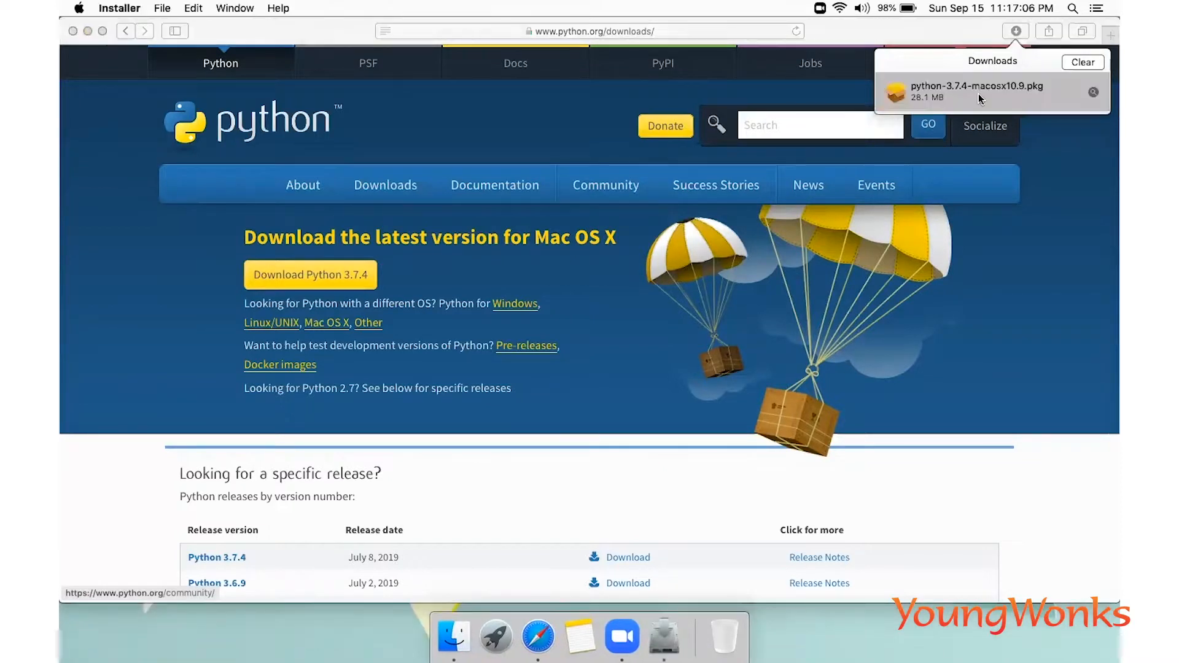
# - Run the downloaded .pkg and continue past Introduction, Read Me and License to the password prompt
pyautogui.doubleClick(956, 92)
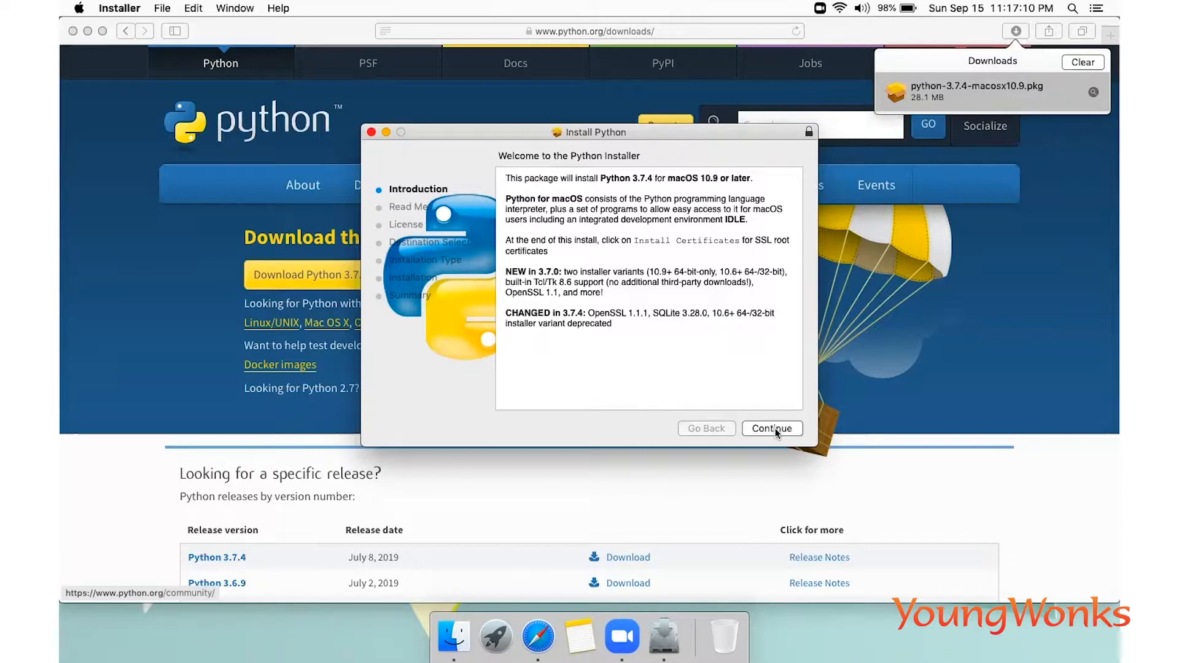
pyautogui.click(771, 427)
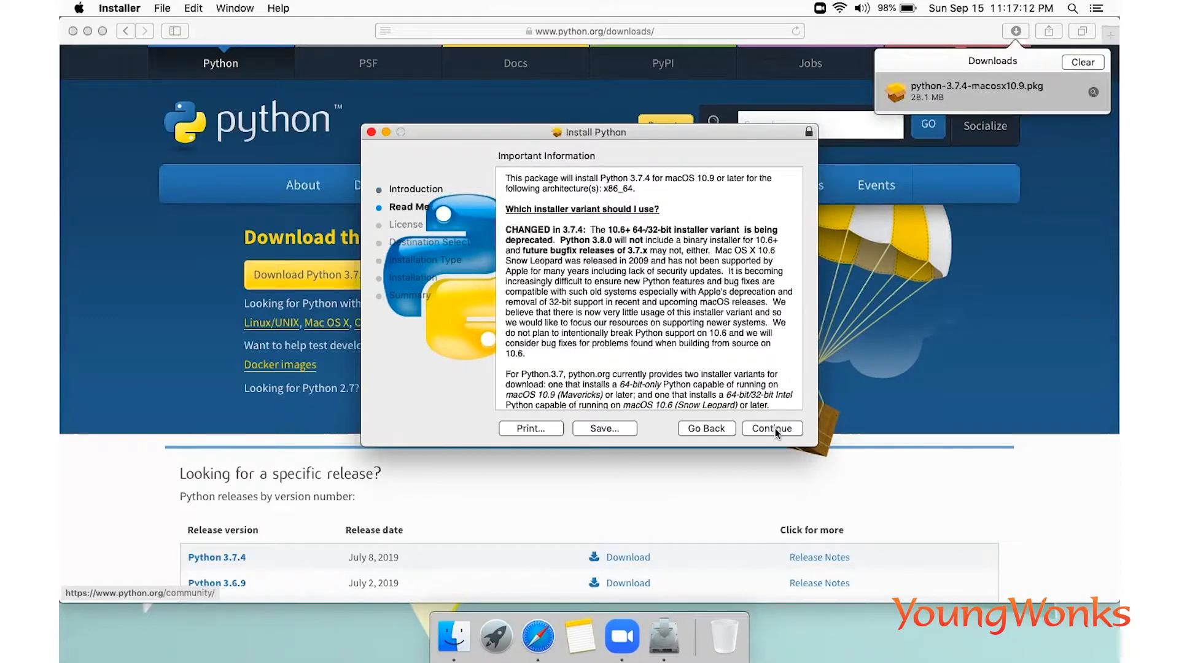
pyautogui.click(771, 428)
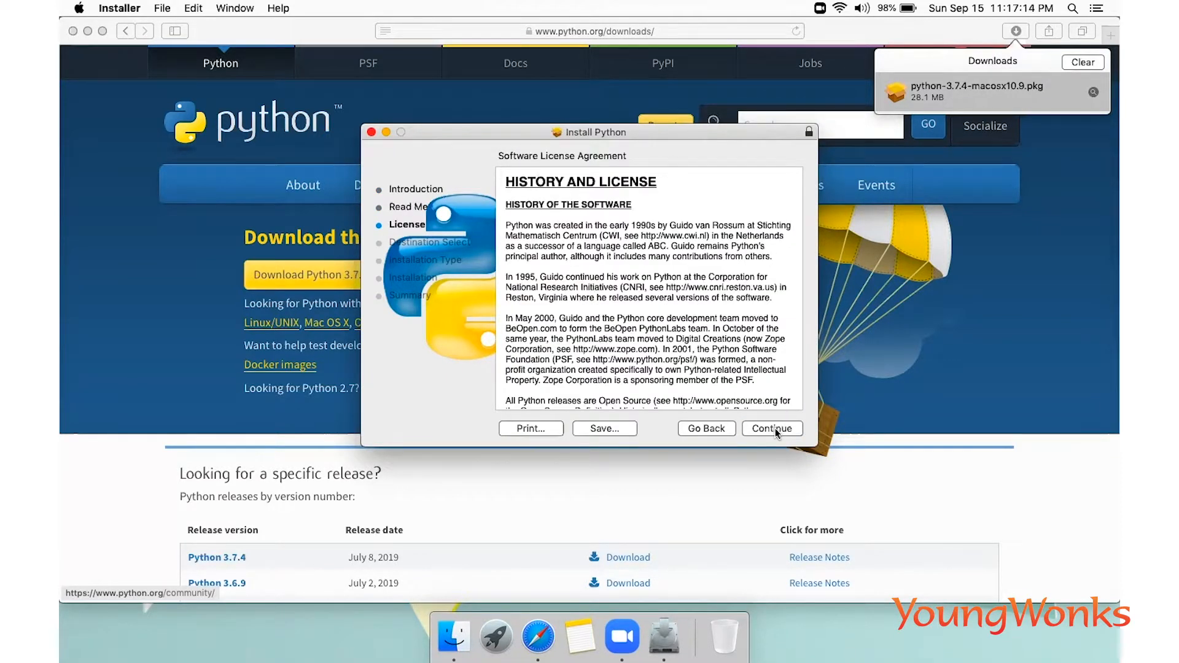
pyautogui.click(775, 427)
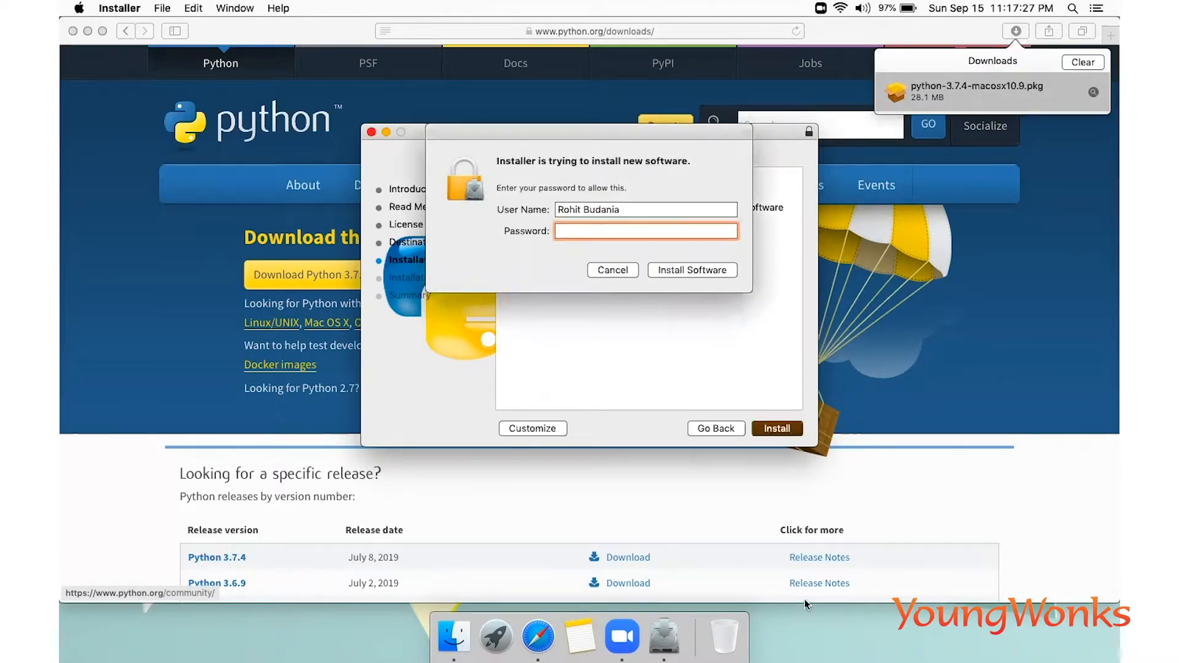
# - Authorize the install, close the finished installer, trash the package and return to Safari
pyautogui.click(691, 271)
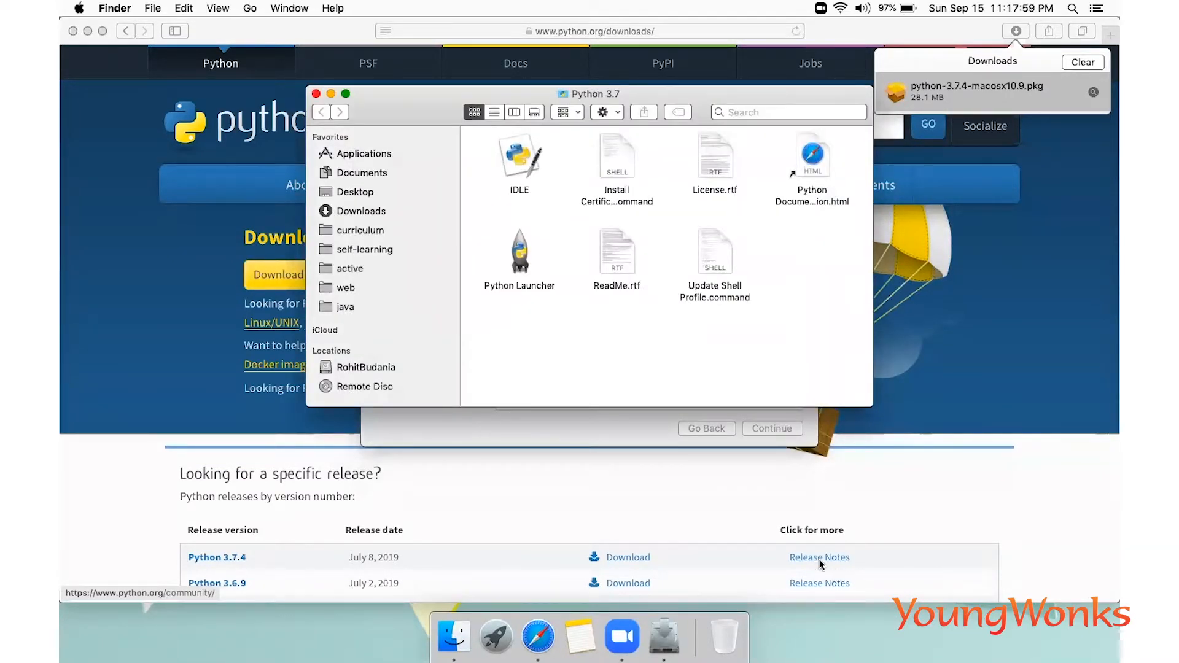
pyautogui.moveTo(582, 294)
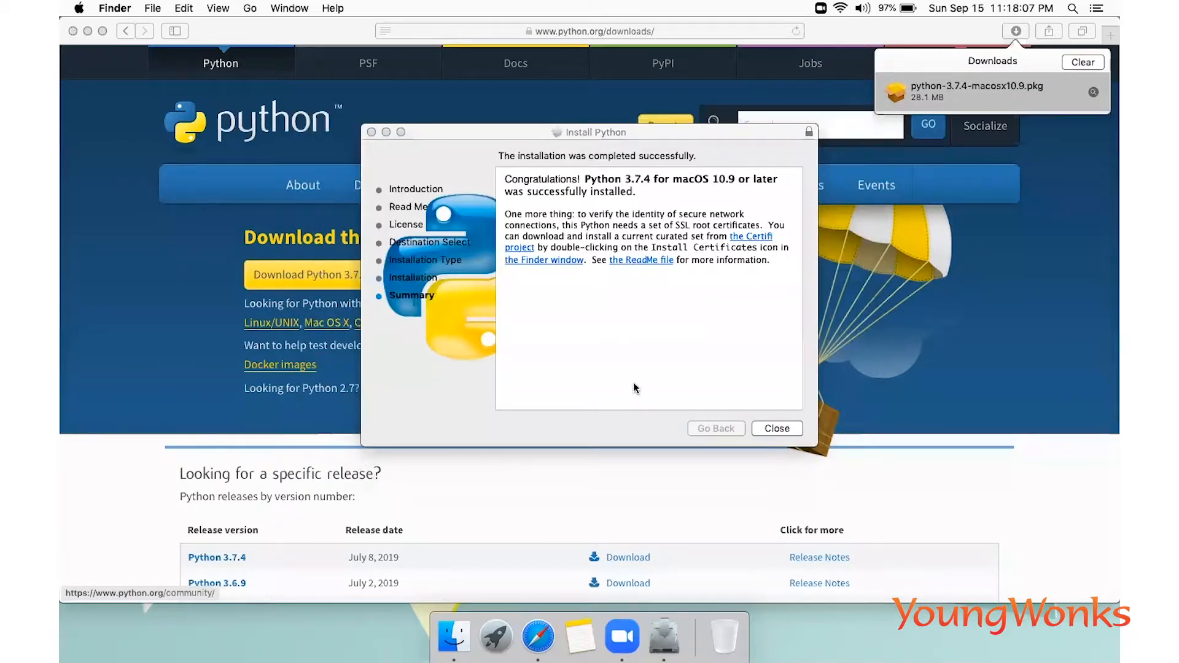
pyautogui.click(776, 427)
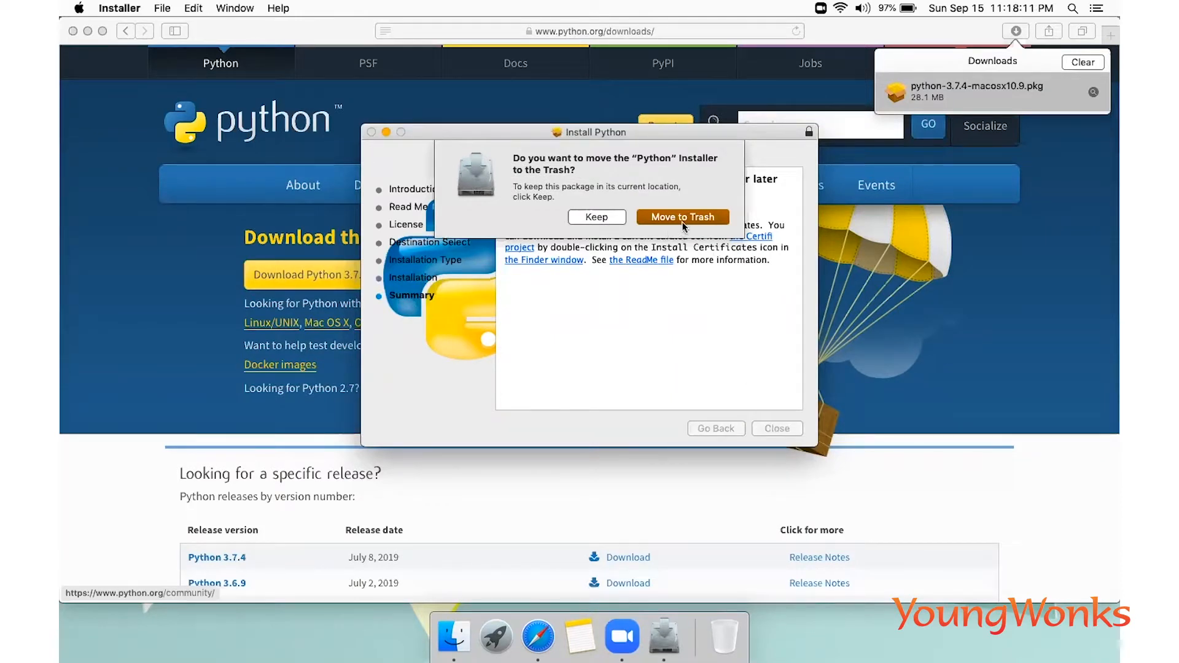
pyautogui.click(681, 216)
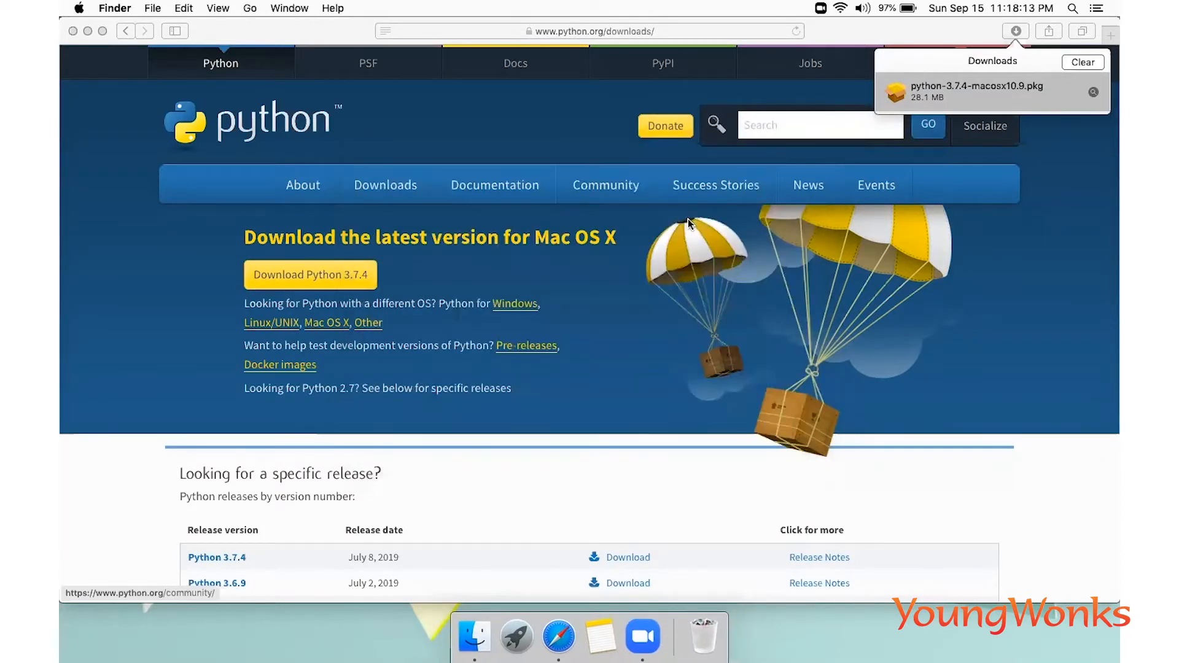
pyautogui.click(983, 125)
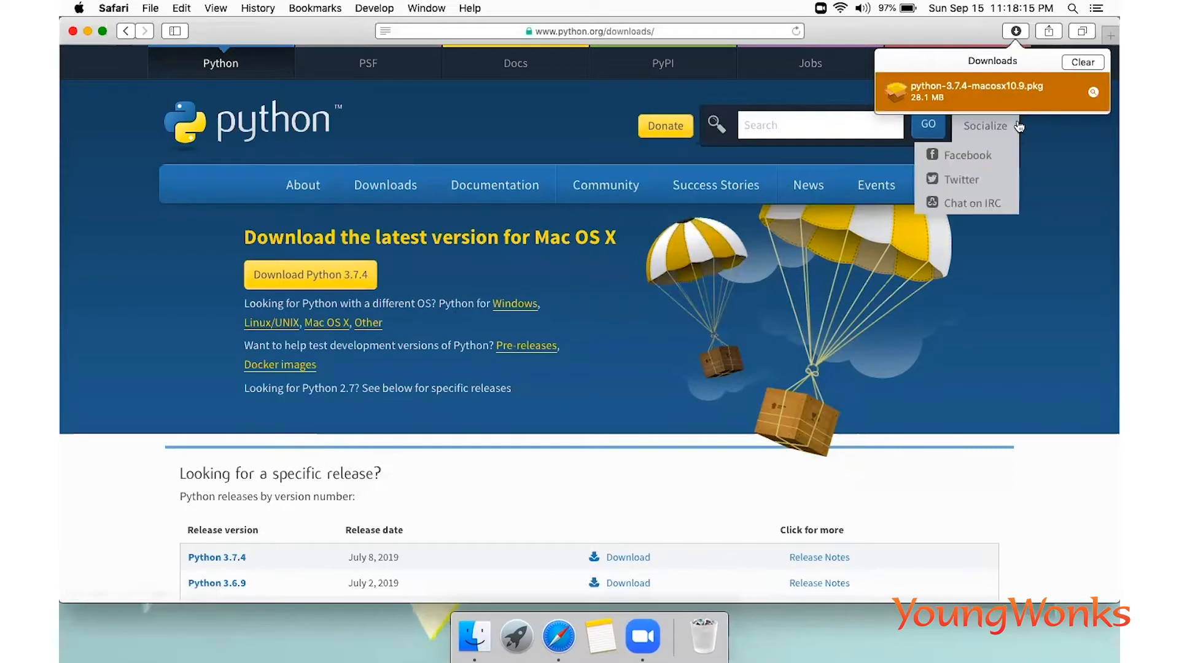